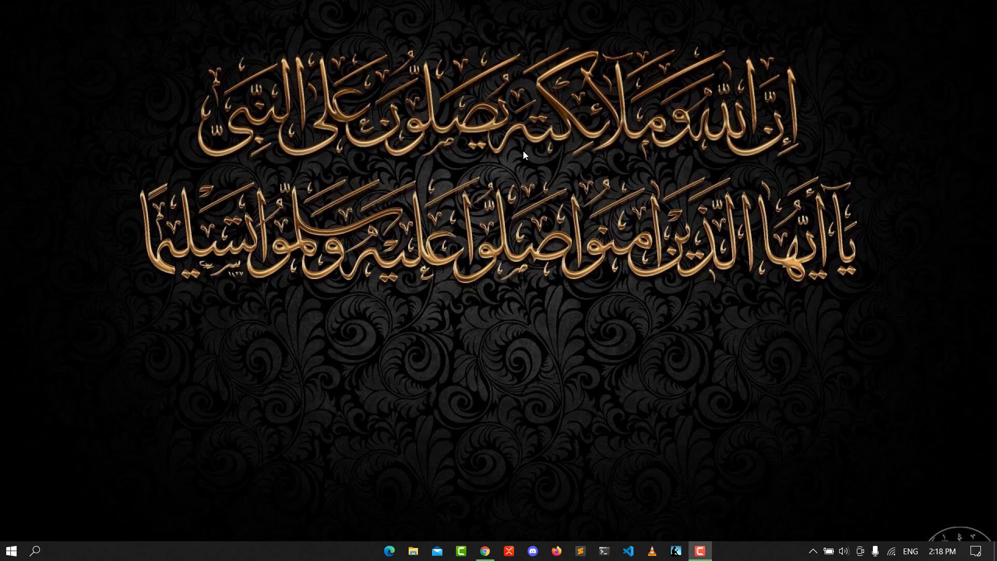
# Launch the Services console from the Start menu search.
pyautogui.click(36, 550)
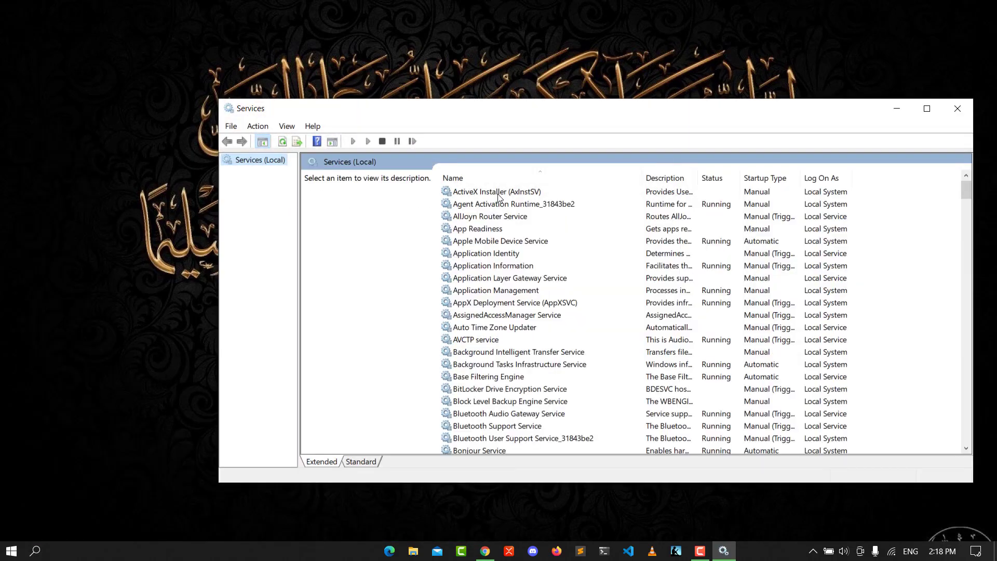
# Start the ActiveX Installer (AxInstSV) service from its context menu so it shows Running.
pyautogui.click(496, 192)
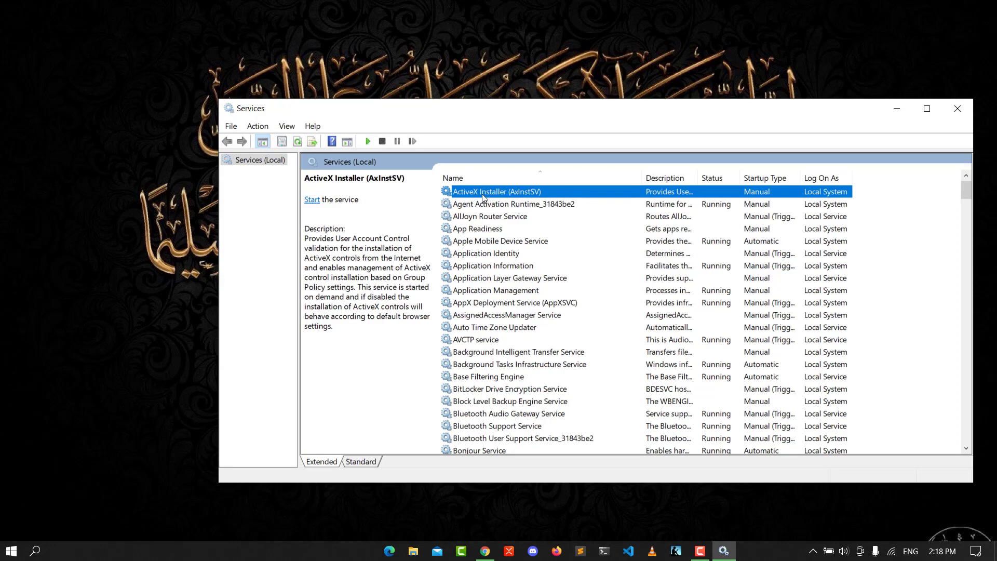
pyautogui.doubleClick(496, 191)
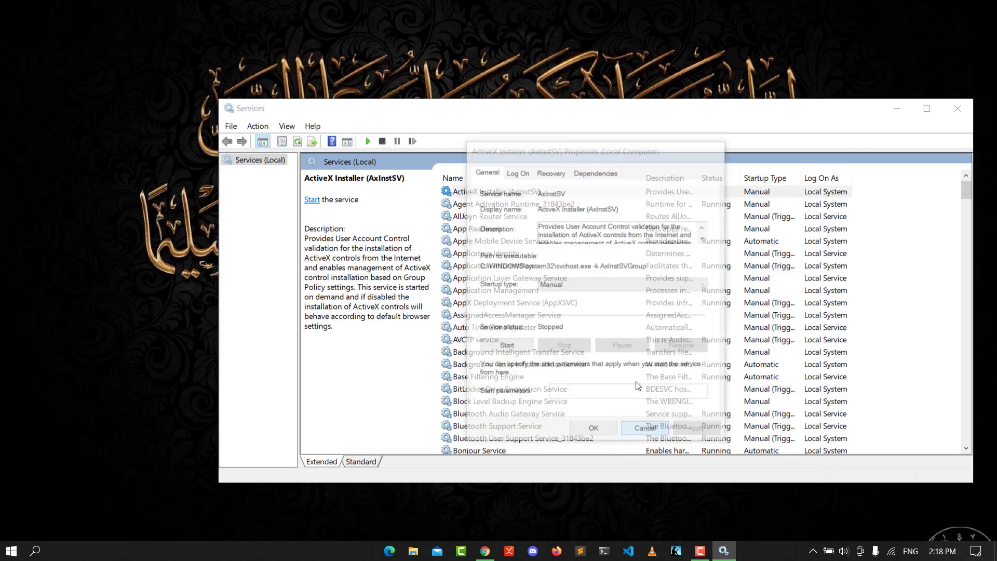
pyautogui.rightClick(474, 191)
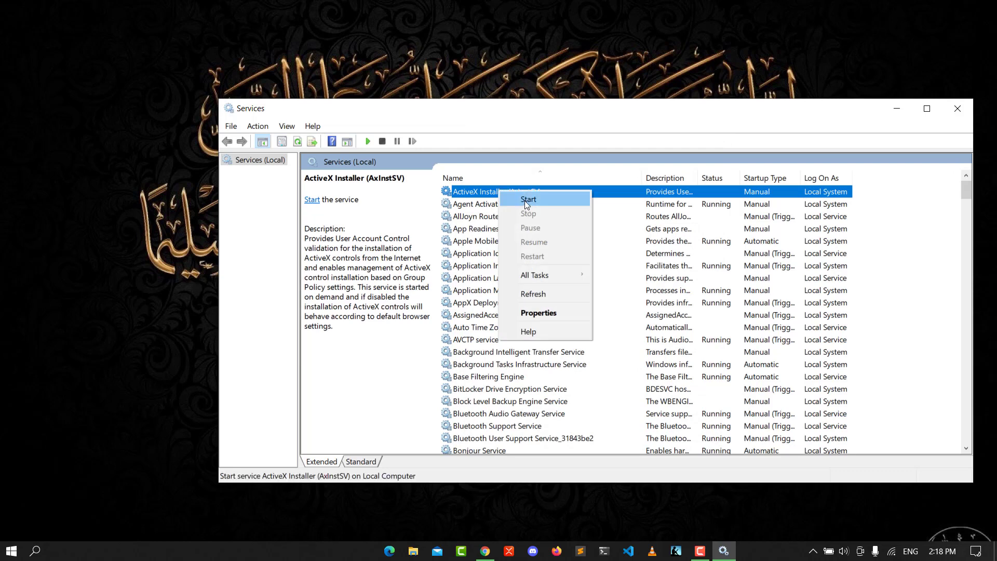
pyautogui.click(529, 199)
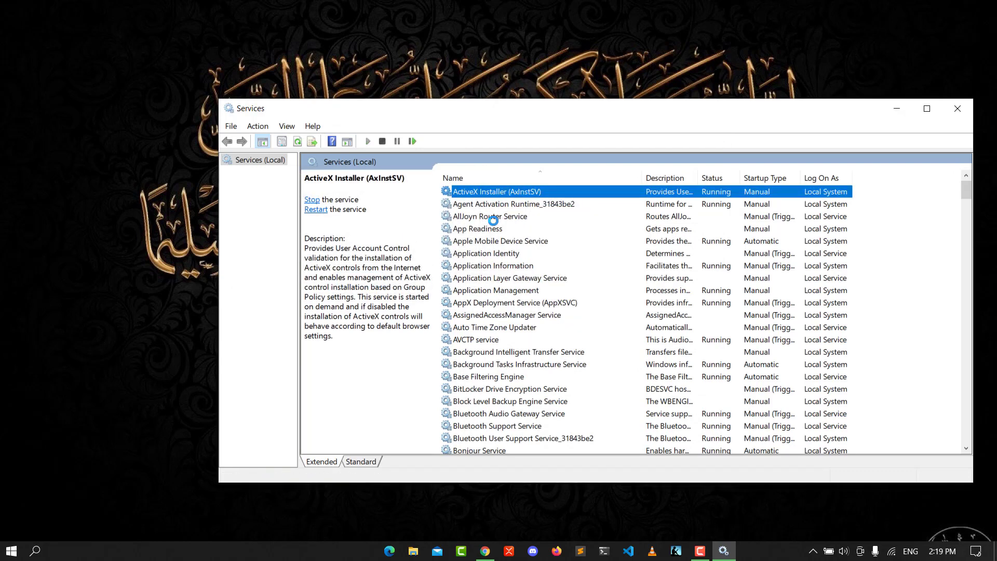
pyautogui.rightClick(496, 191)
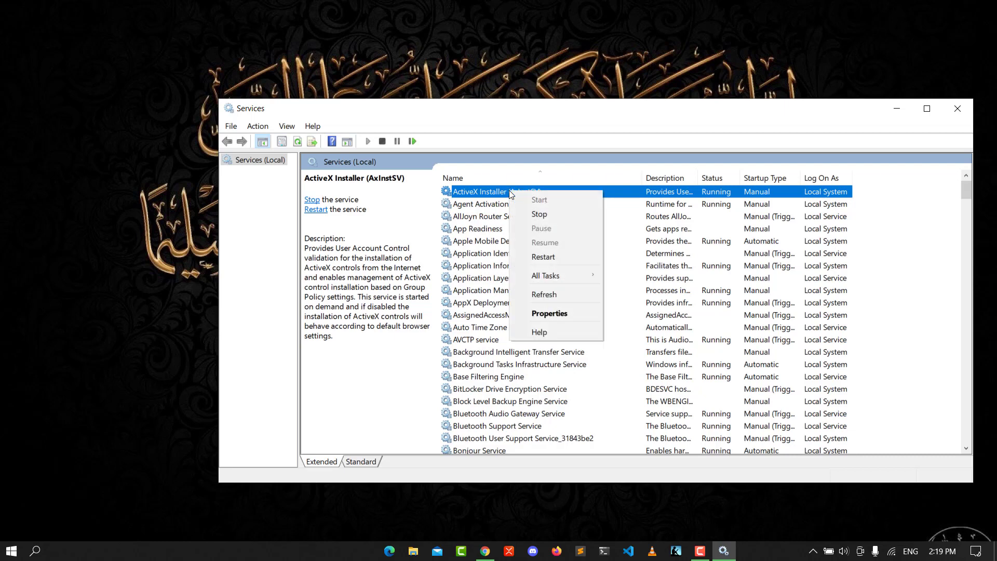
# Set ActiveX Installer's startup type to Automatic in its Properties and apply it.
pyautogui.click(548, 313)
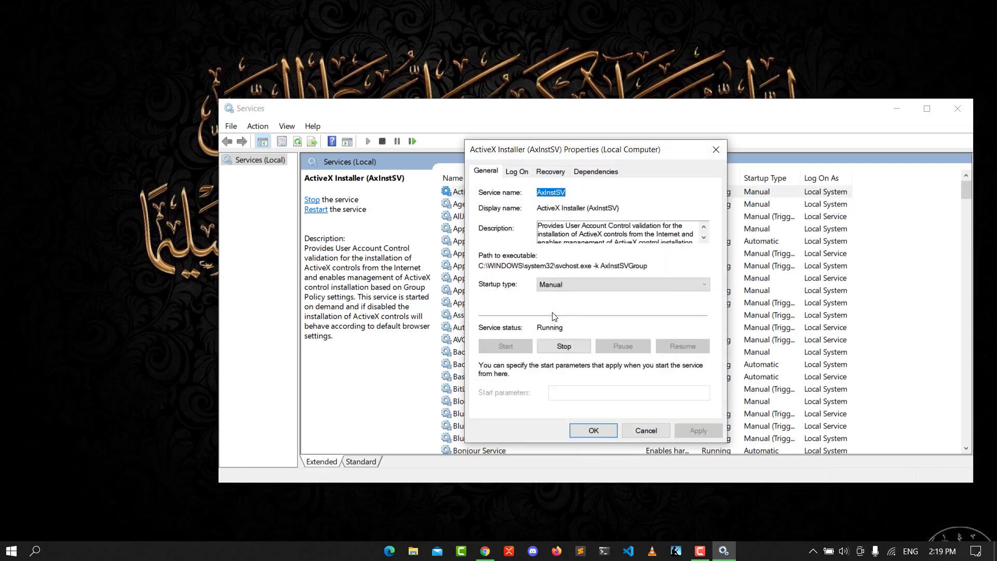
pyautogui.moveTo(482, 296)
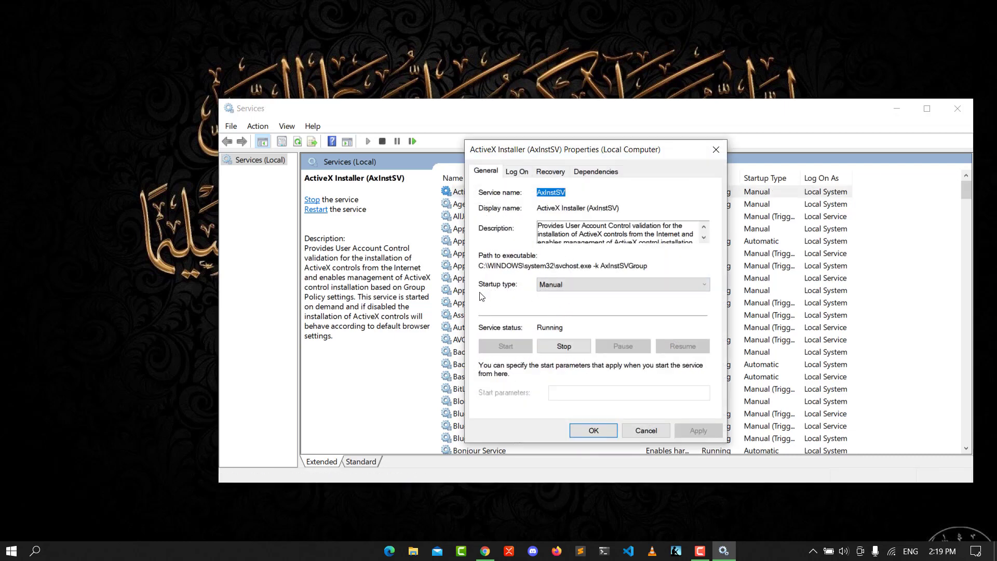
pyautogui.click(702, 284)
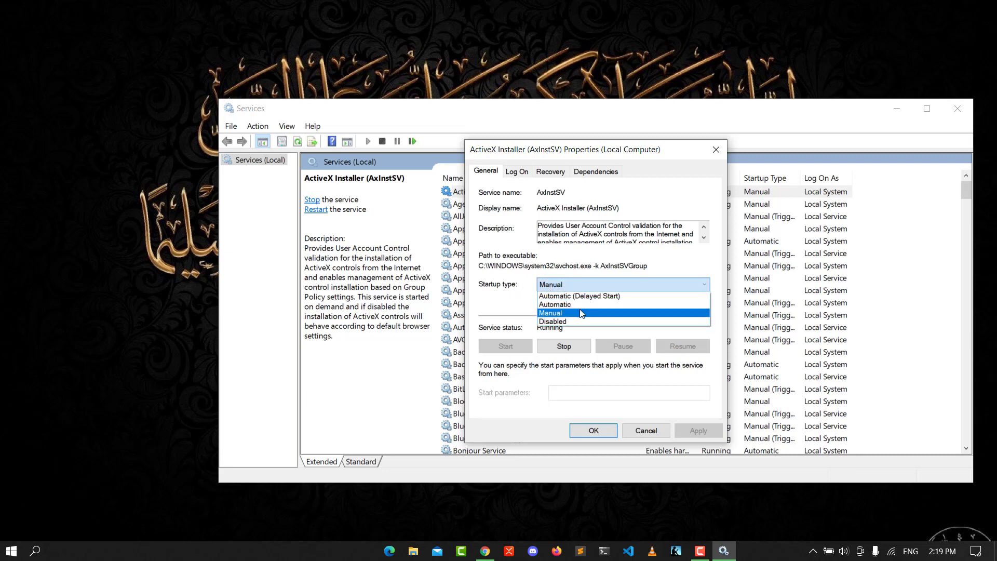
pyautogui.click(554, 304)
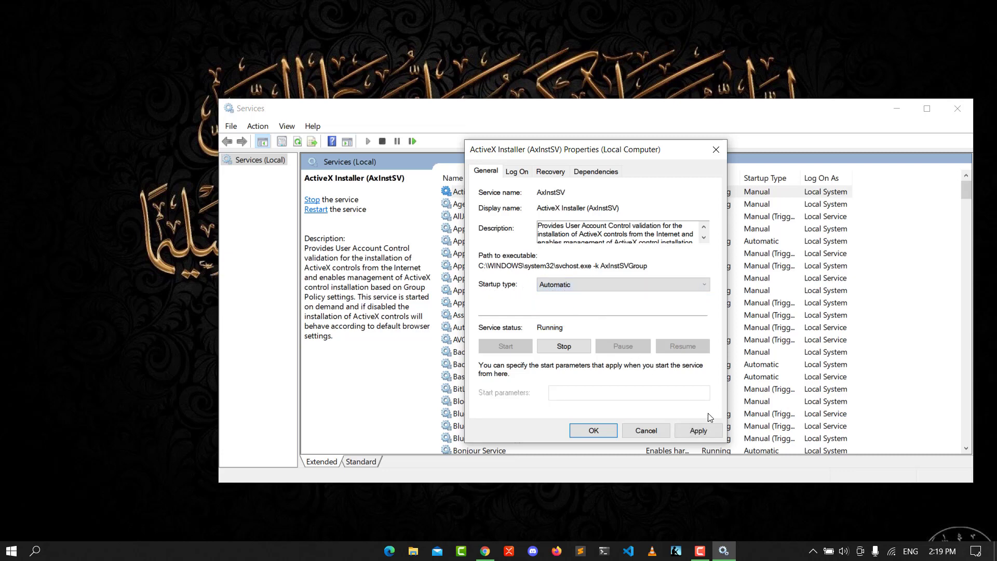
pyautogui.click(644, 430)
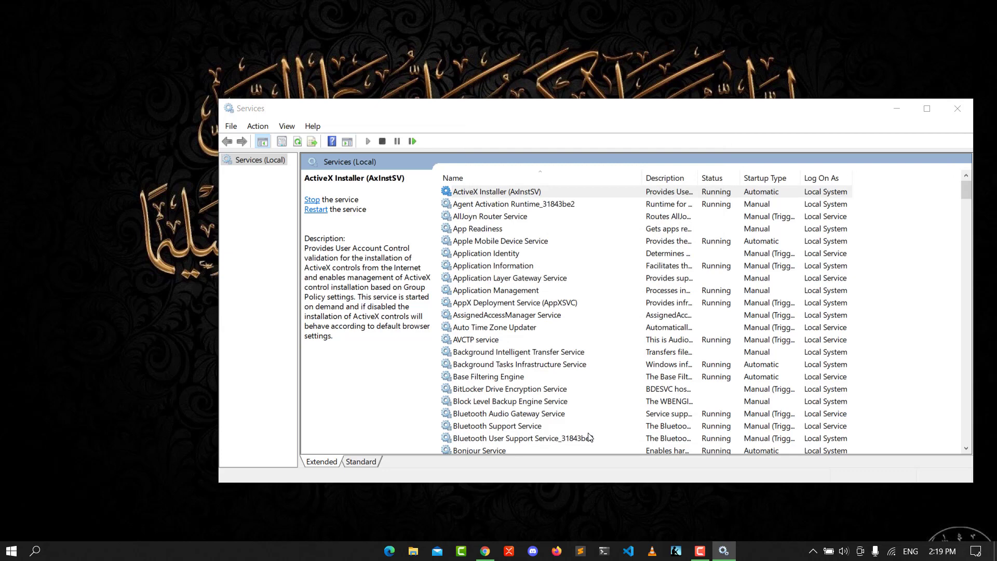
pyautogui.click(496, 191)
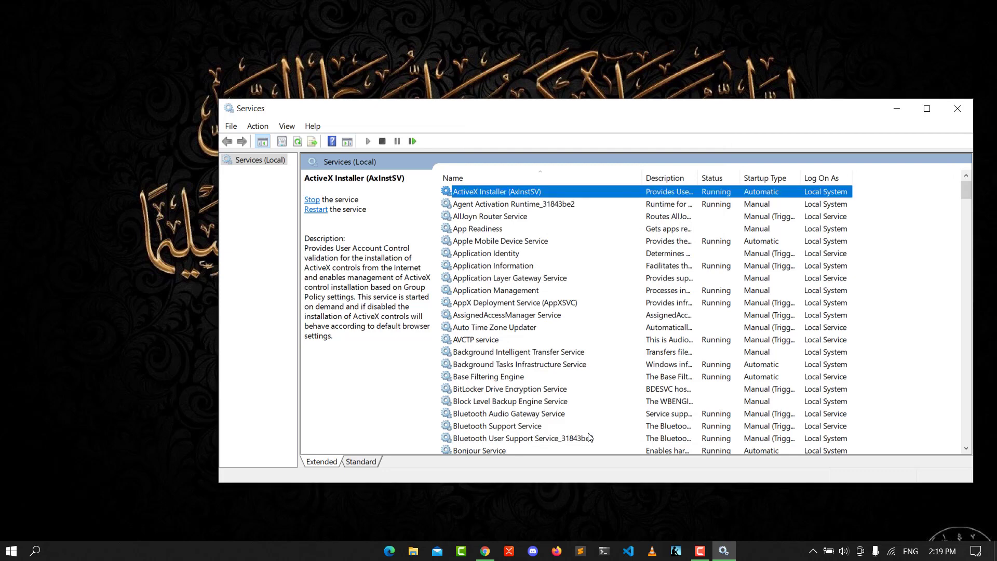
pyautogui.moveTo(588, 431)
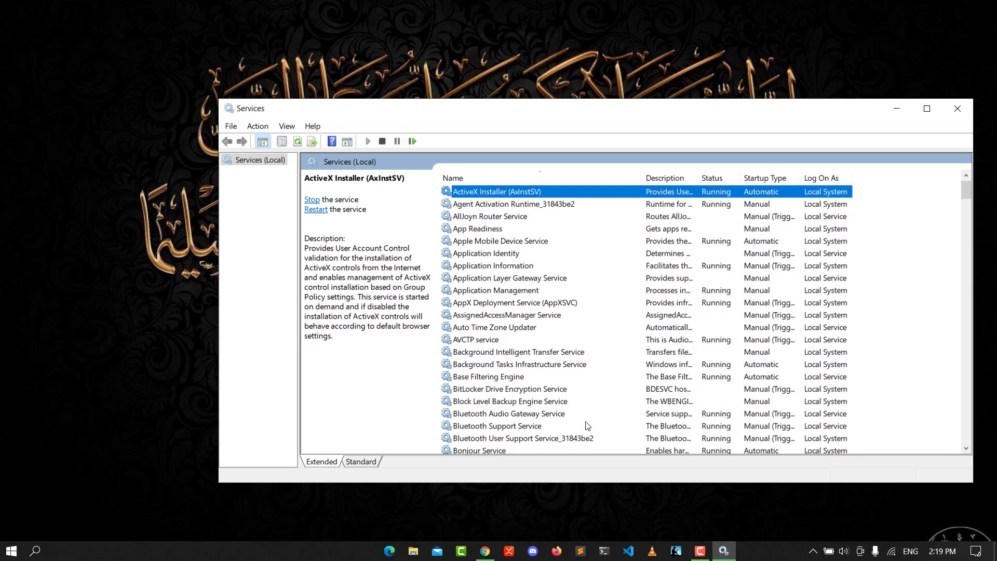
pyautogui.moveTo(425, 231)
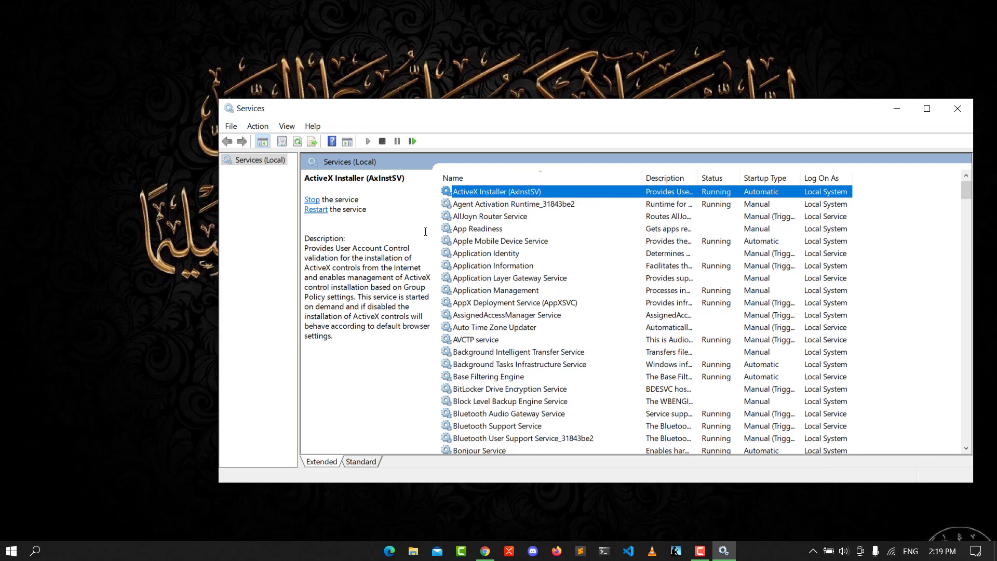
pyautogui.moveTo(402, 113)
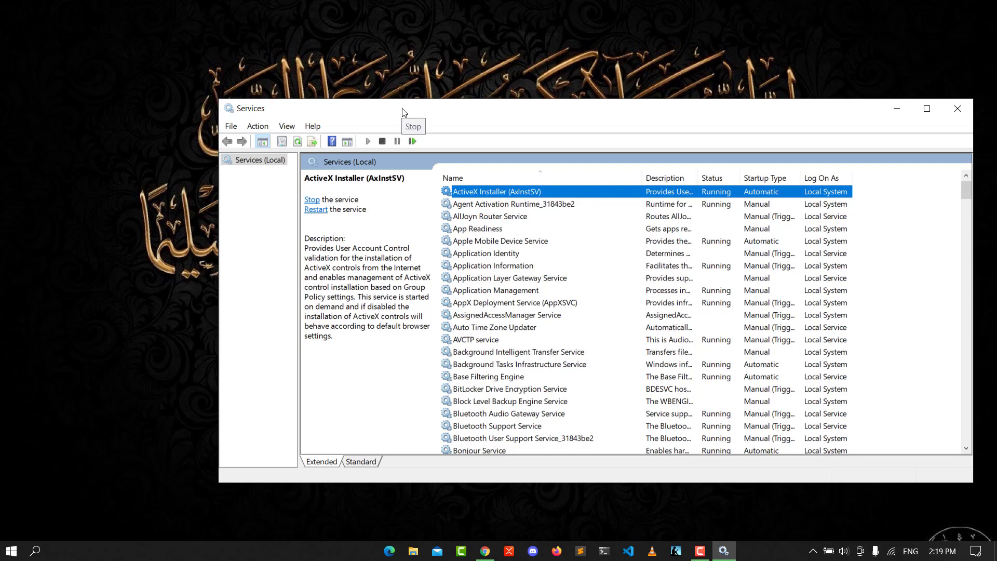